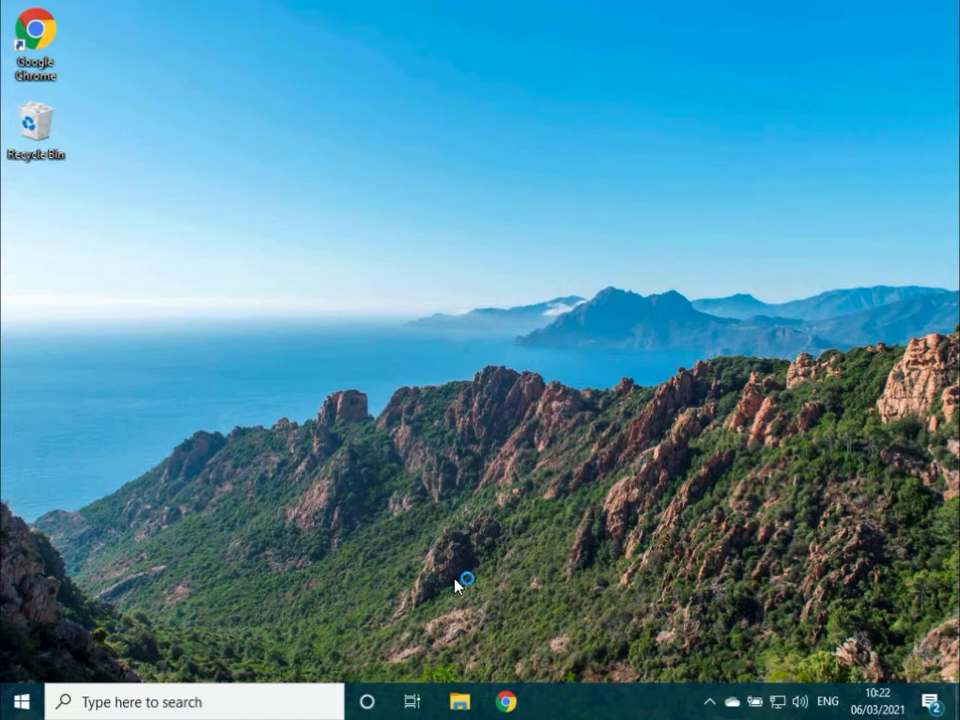
pyautogui.moveTo(456, 588)
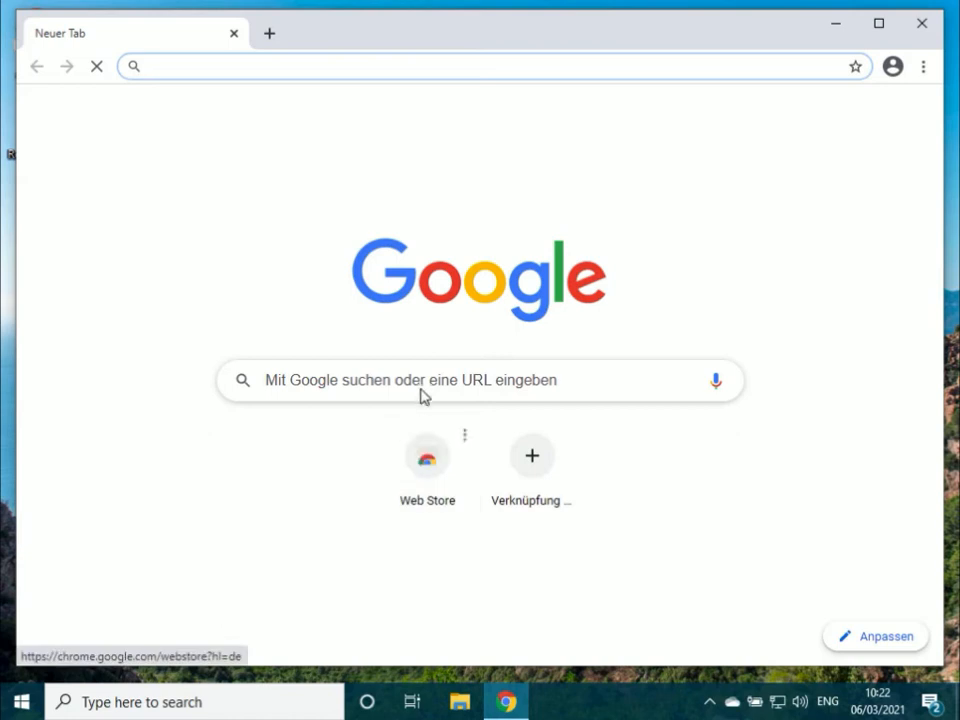
# Search Google for "R" from Chrome's address bar and dismiss the translation offer
pyautogui.click(366, 66)
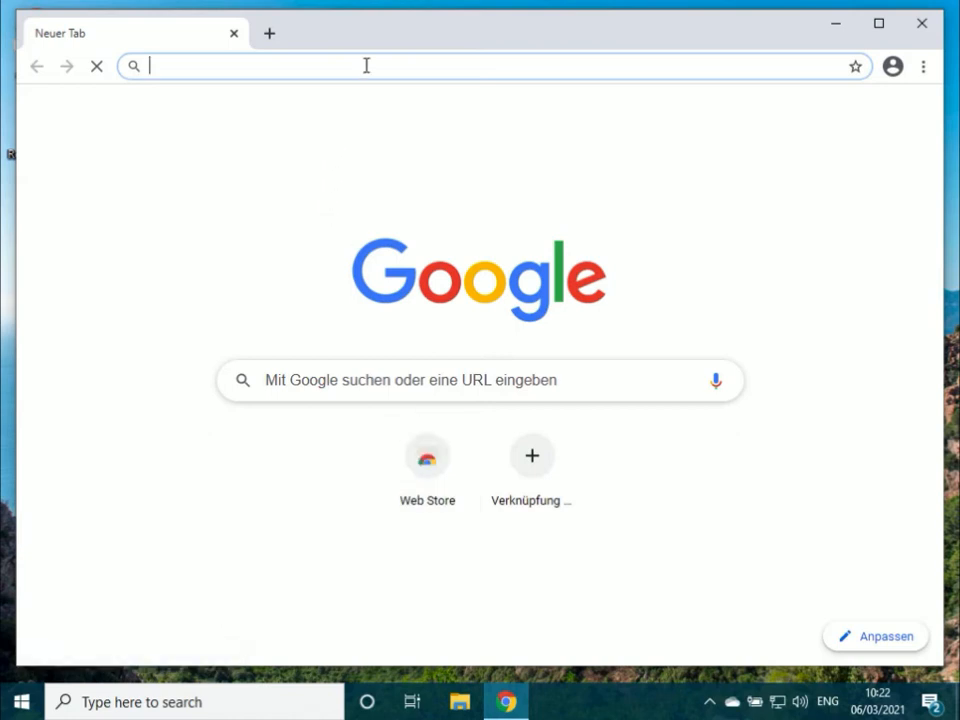
pyautogui.write('R')
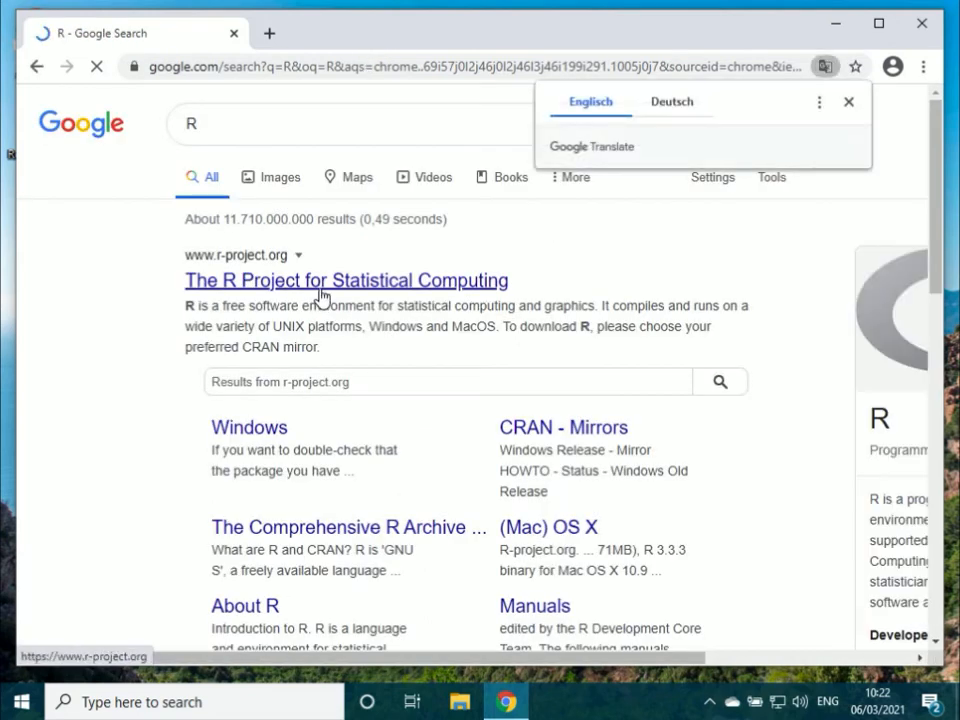
pyautogui.click(848, 102)
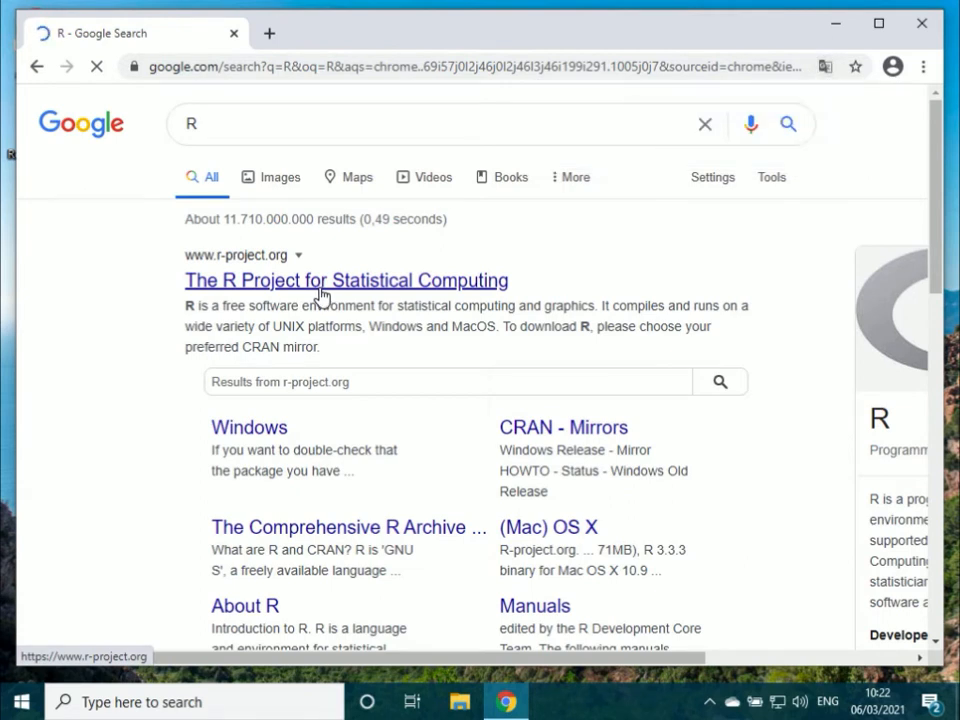
# From the R Project homepage, reach the R for Windows downloads via the 0-Cloud CRAN mirror
pyautogui.click(348, 280)
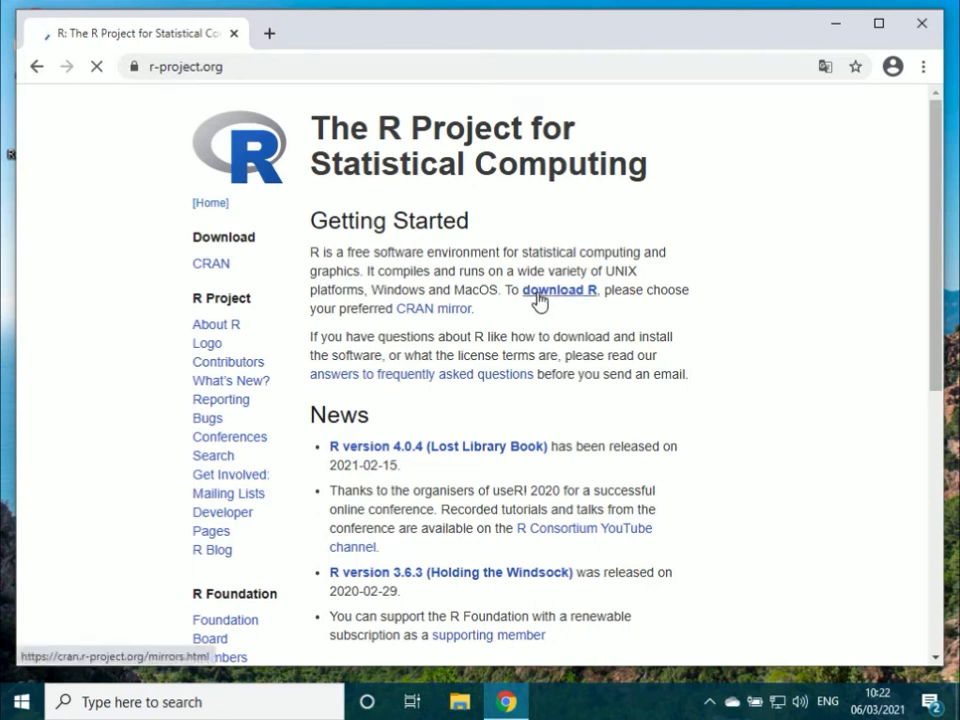
pyautogui.click(432, 308)
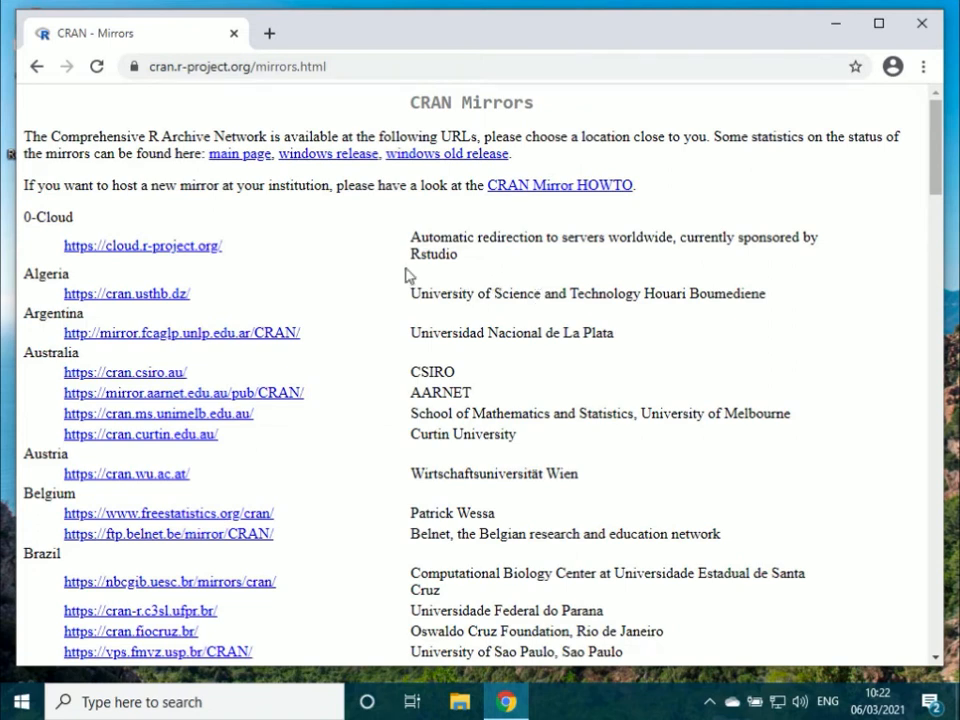
pyautogui.moveTo(178, 256)
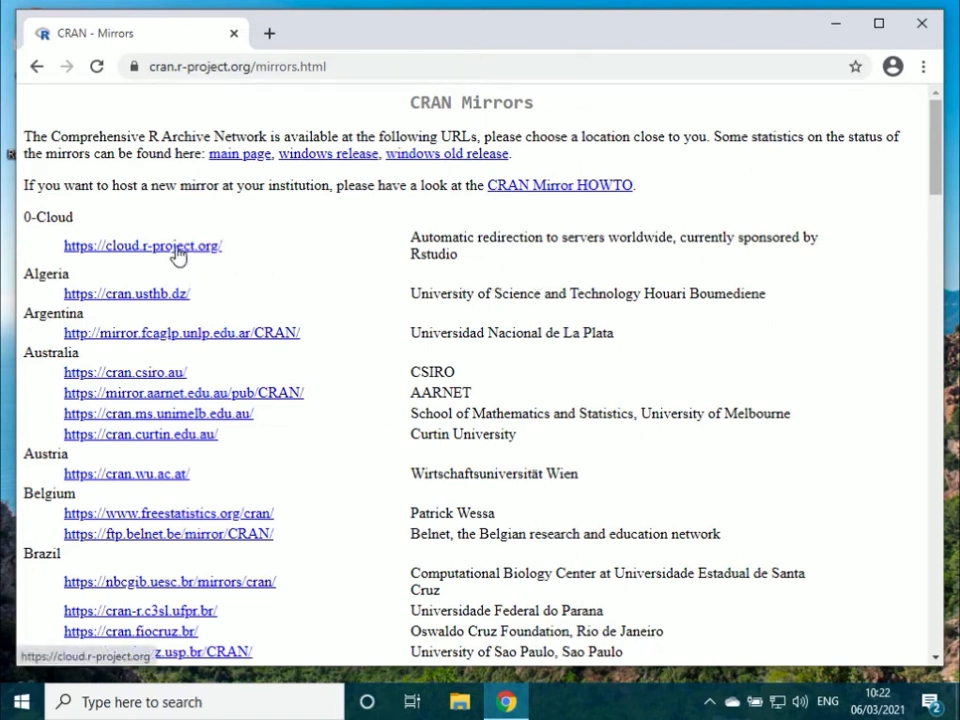
pyautogui.click(142, 244)
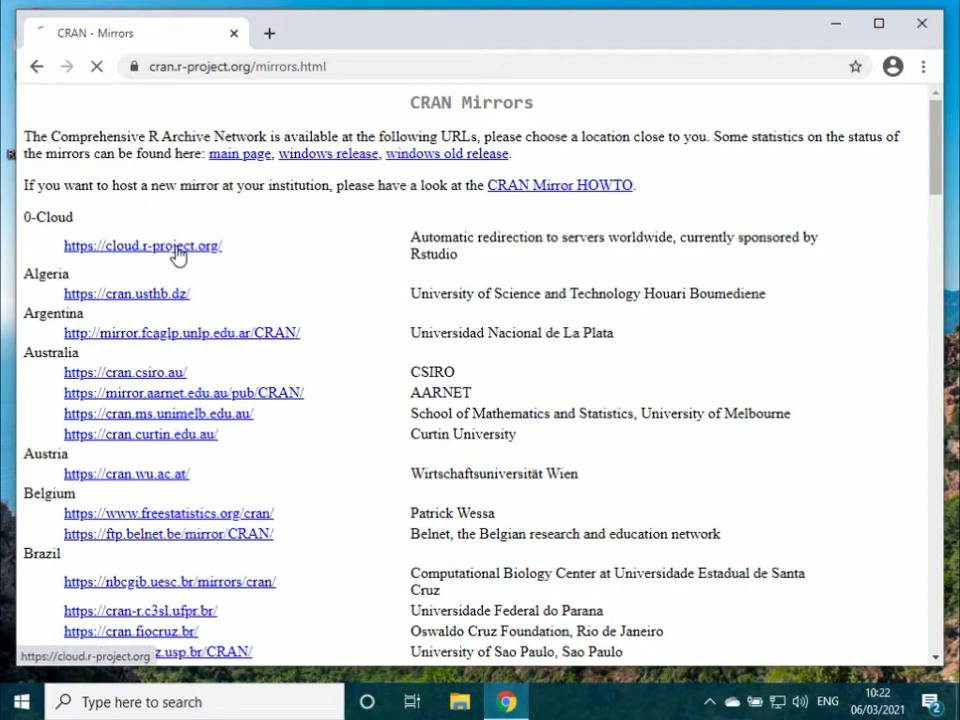
pyautogui.click(142, 244)
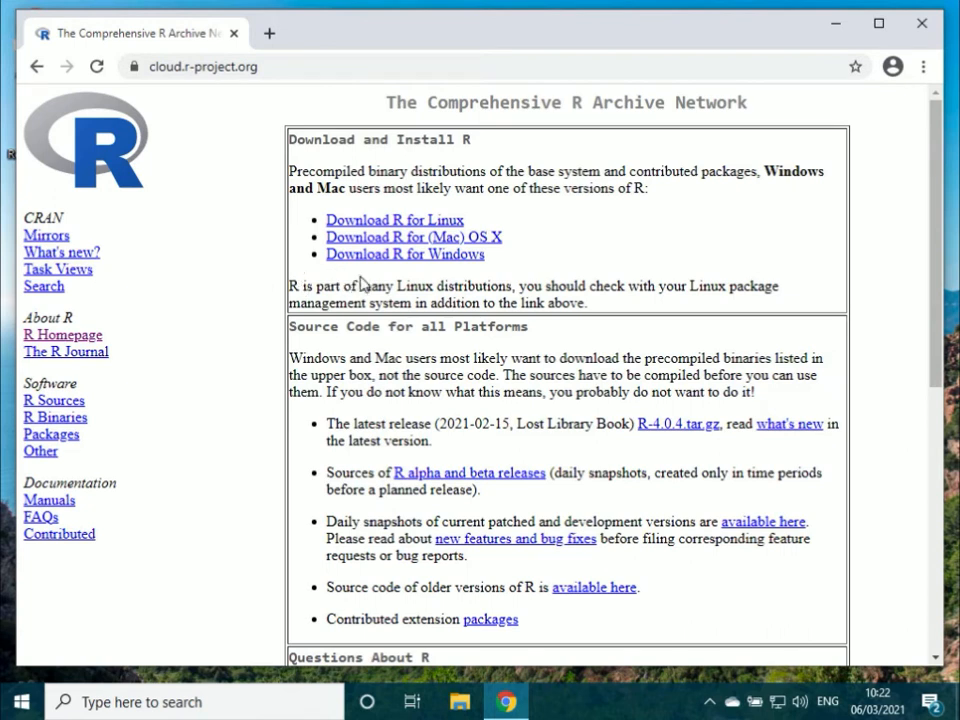
pyautogui.moveTo(384, 262)
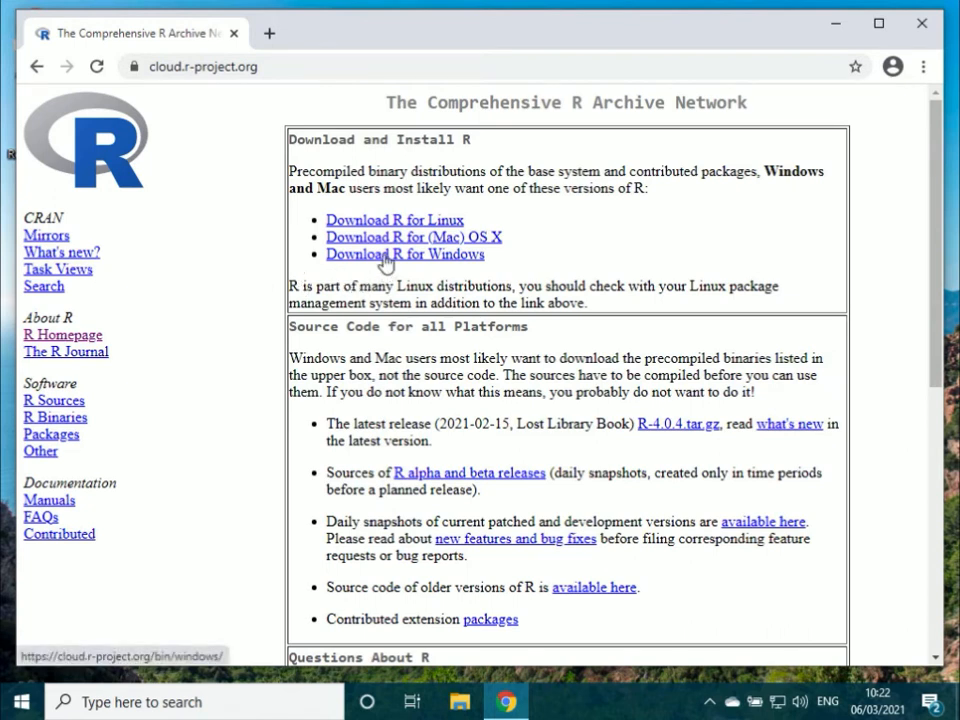
pyautogui.click(404, 254)
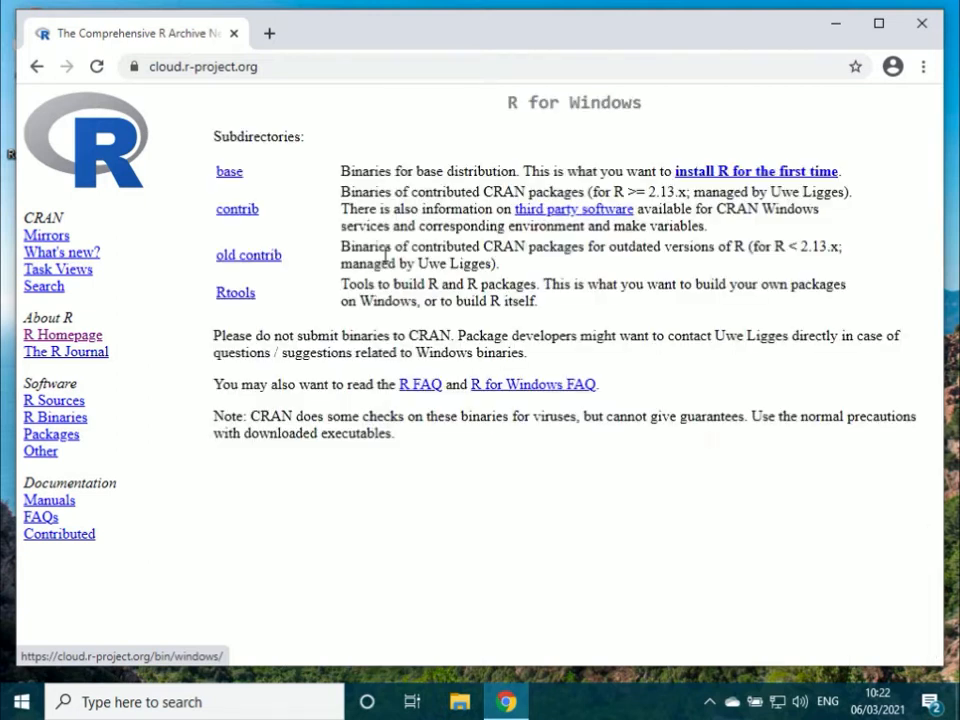
pyautogui.moveTo(684, 216)
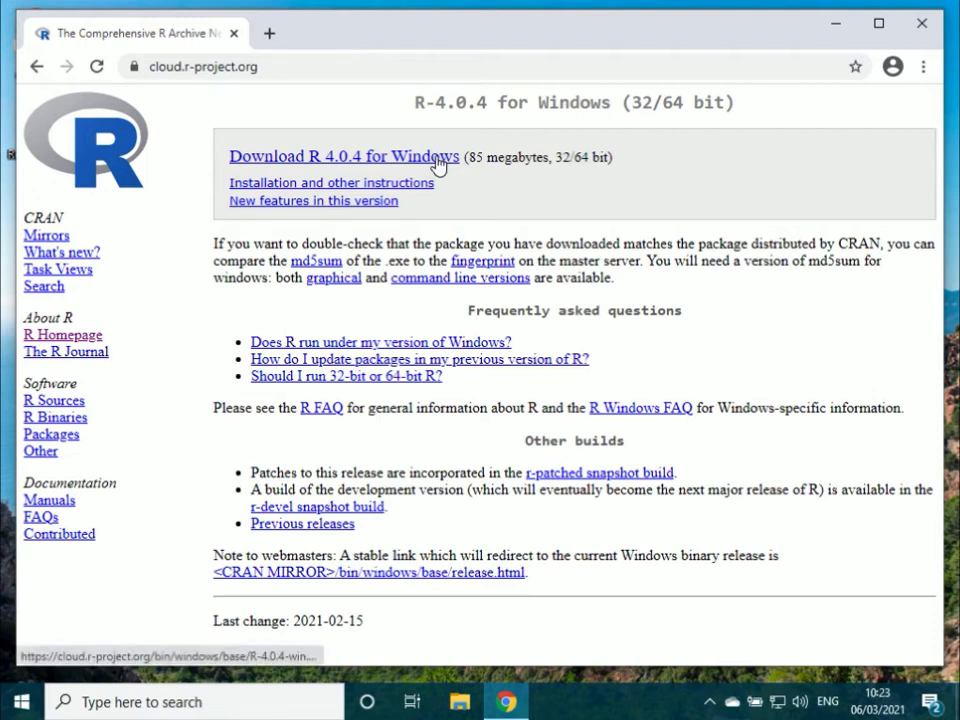
# Download the R 4.0.4 for Windows installer from CRAN
pyautogui.click(344, 156)
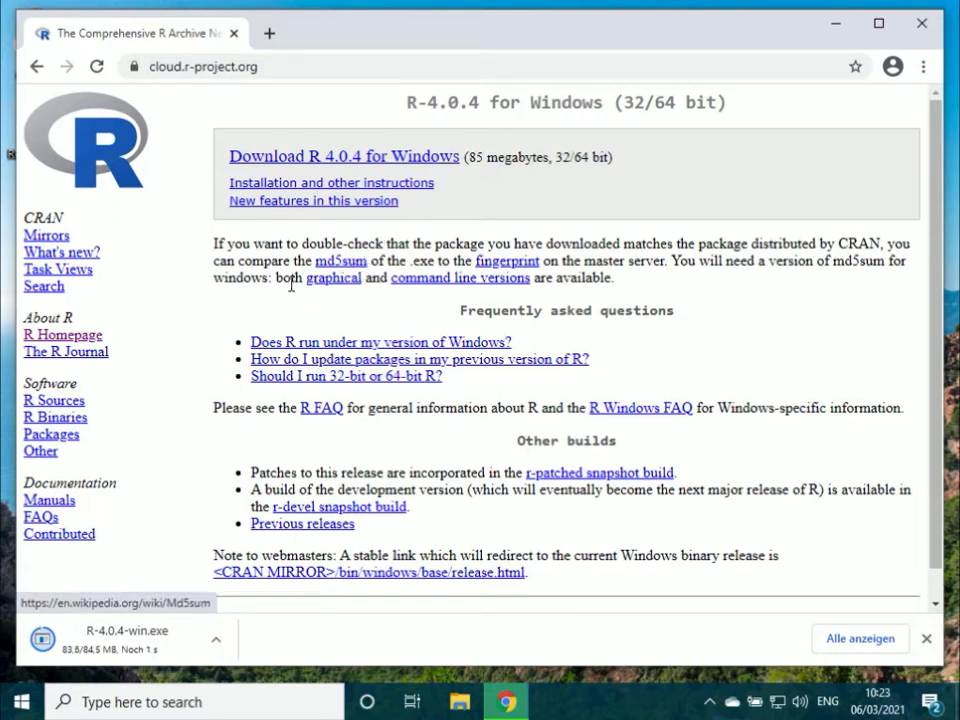
pyautogui.moveTo(248, 320)
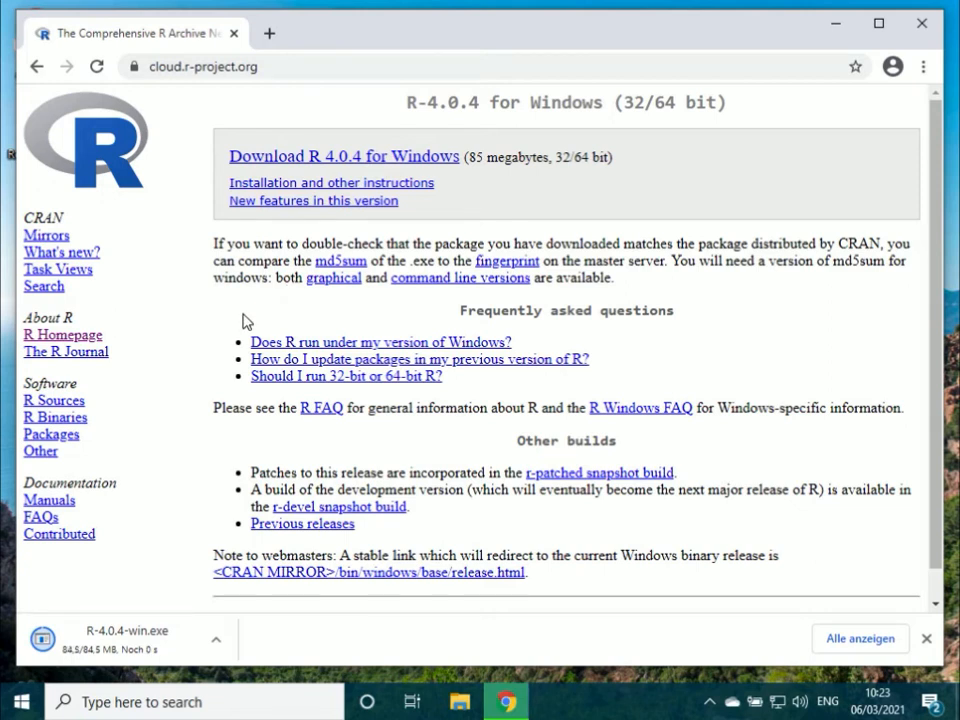
pyautogui.moveTo(204, 348)
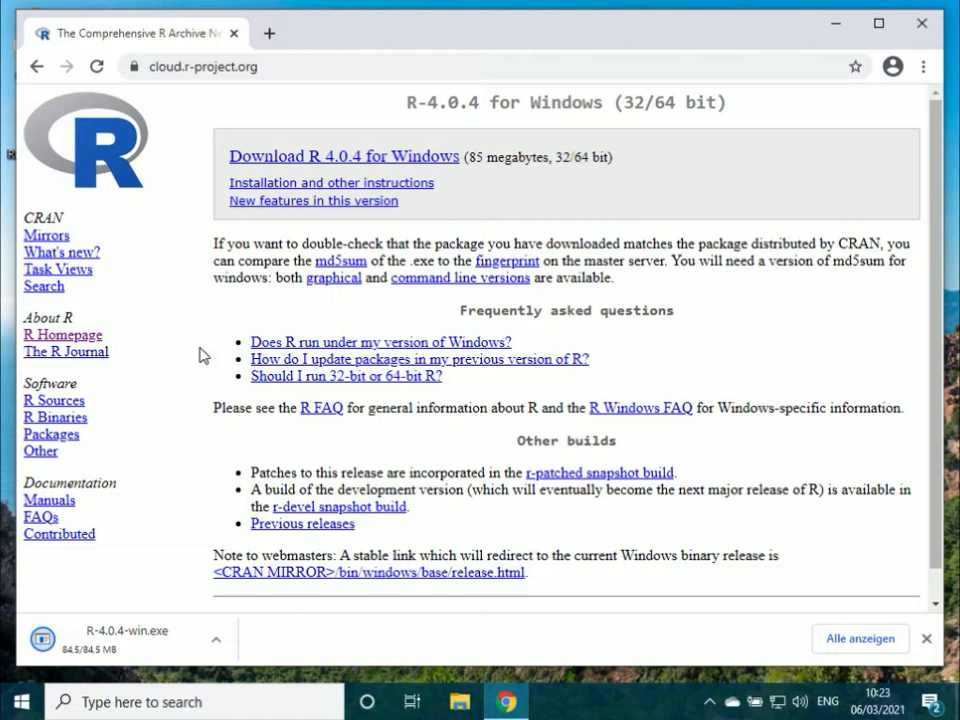
pyautogui.moveTo(144, 624)
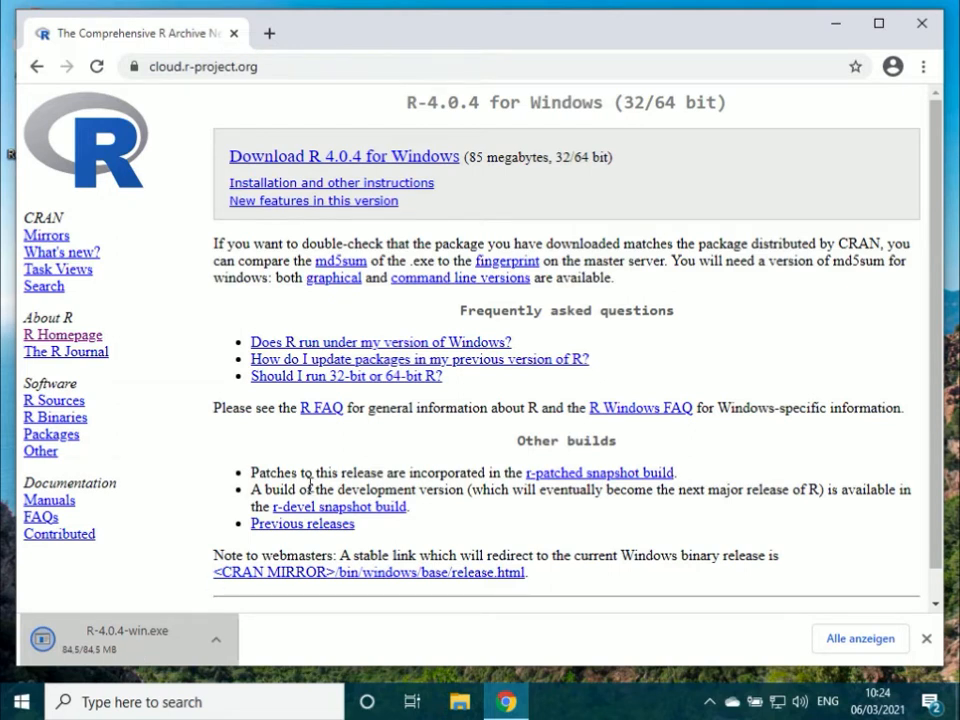
pyautogui.moveTo(340, 468)
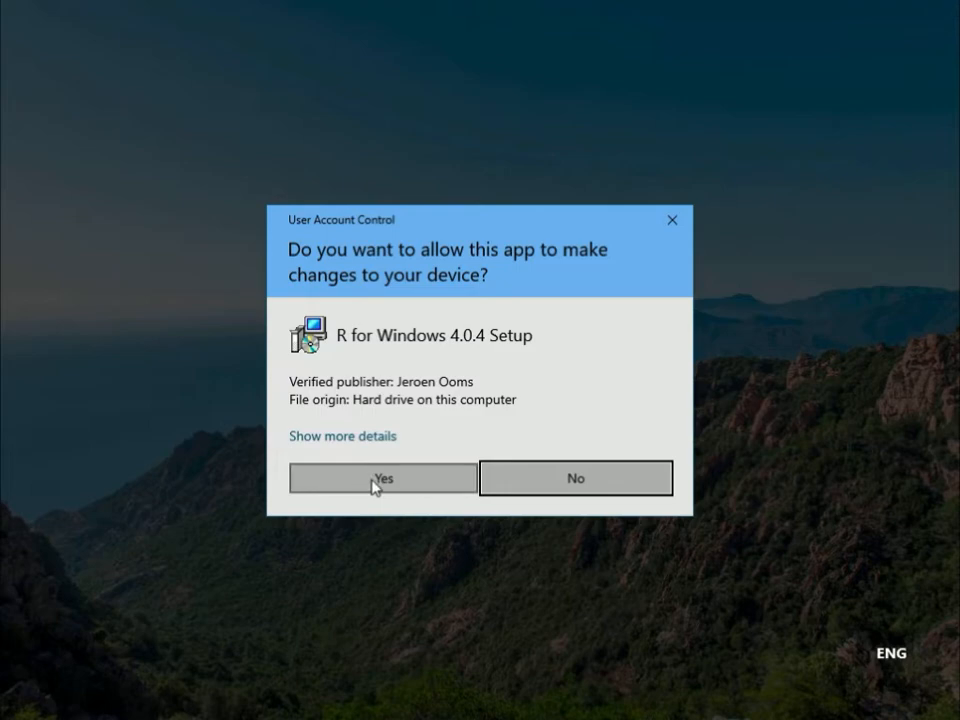
# Allow the setup to run, keep English as its language, and continue past the license information
pyautogui.click(382, 476)
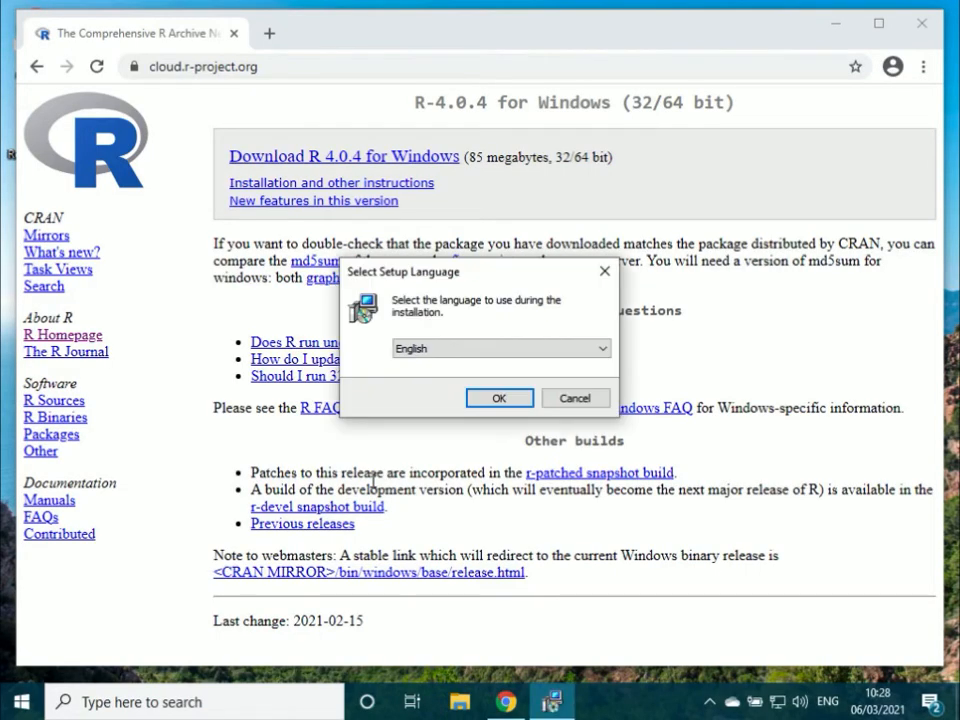
pyautogui.moveTo(460, 386)
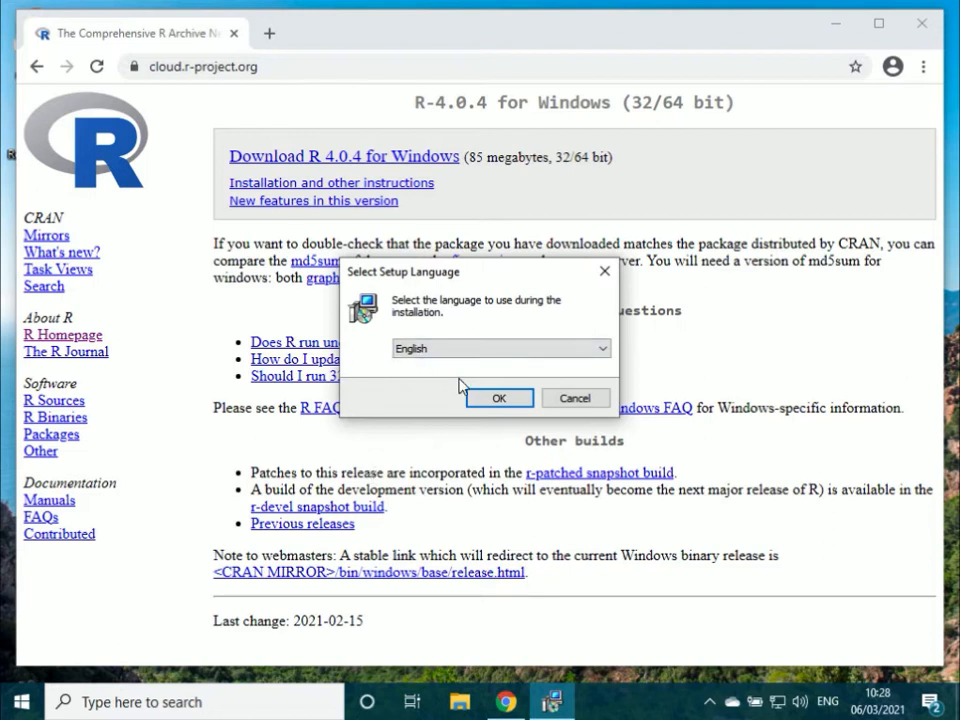
pyautogui.click(498, 396)
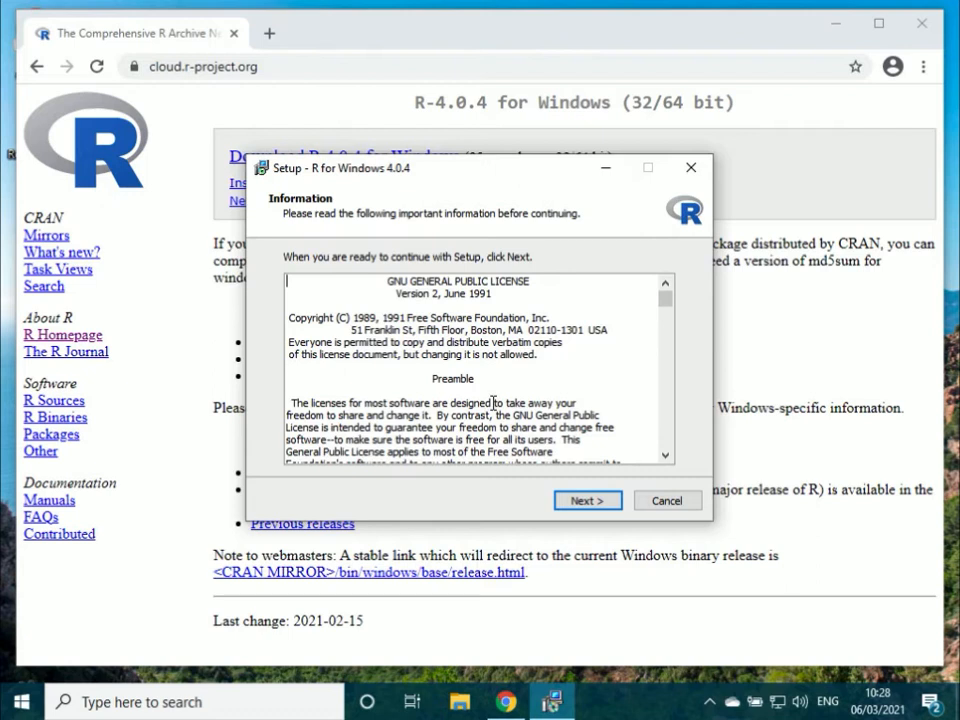
pyautogui.moveTo(630, 364)
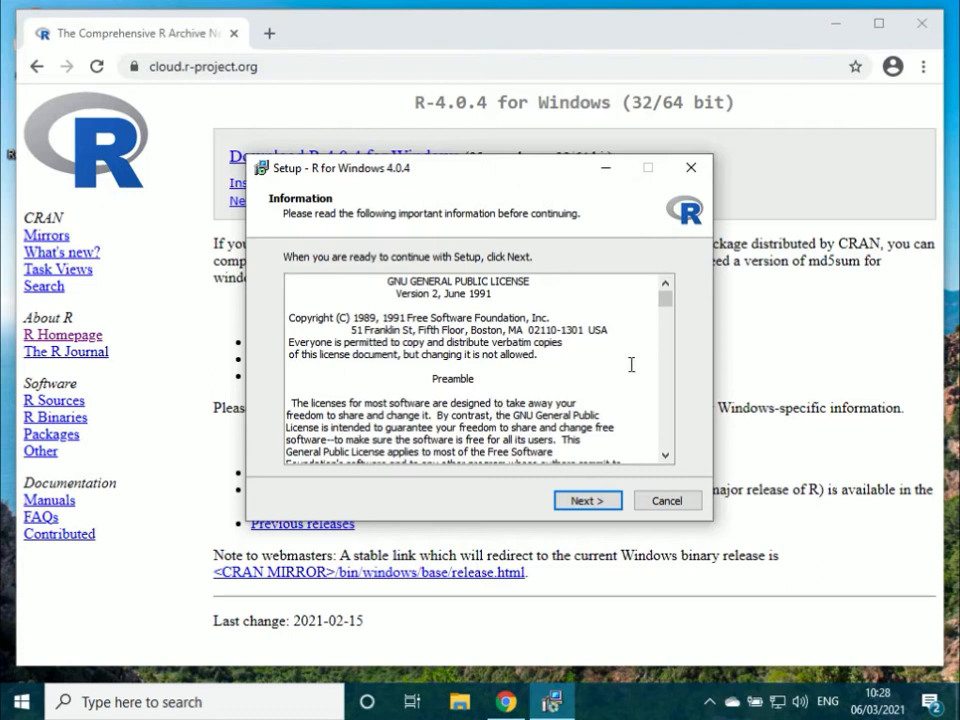
pyautogui.scroll(-3)
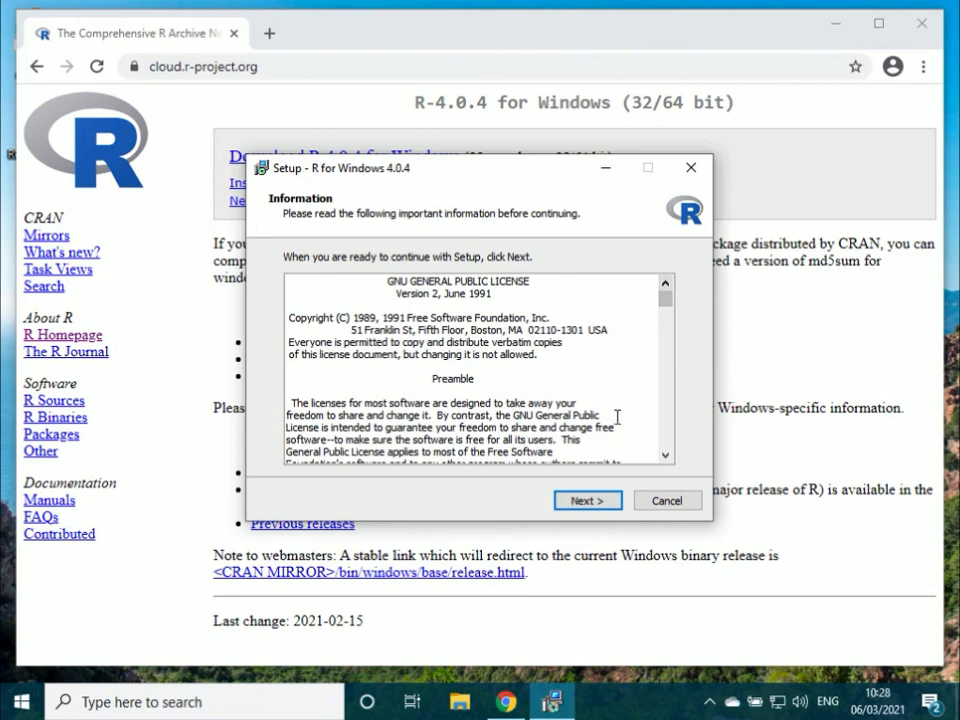
pyautogui.click(586, 500)
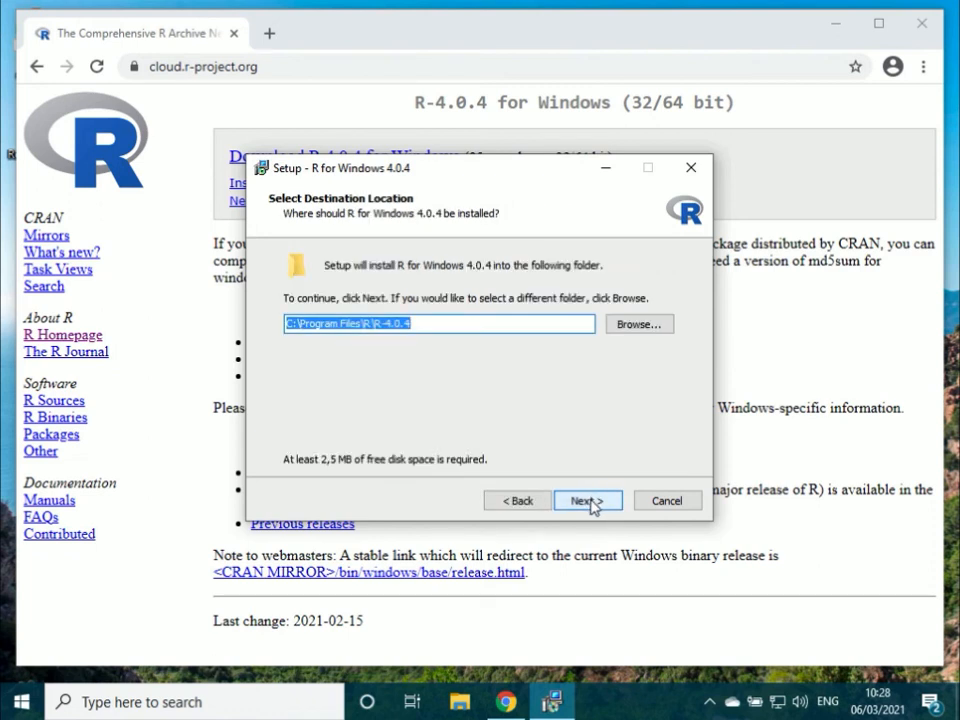
# Keep the default install folder, all components and default startup options
pyautogui.click(588, 500)
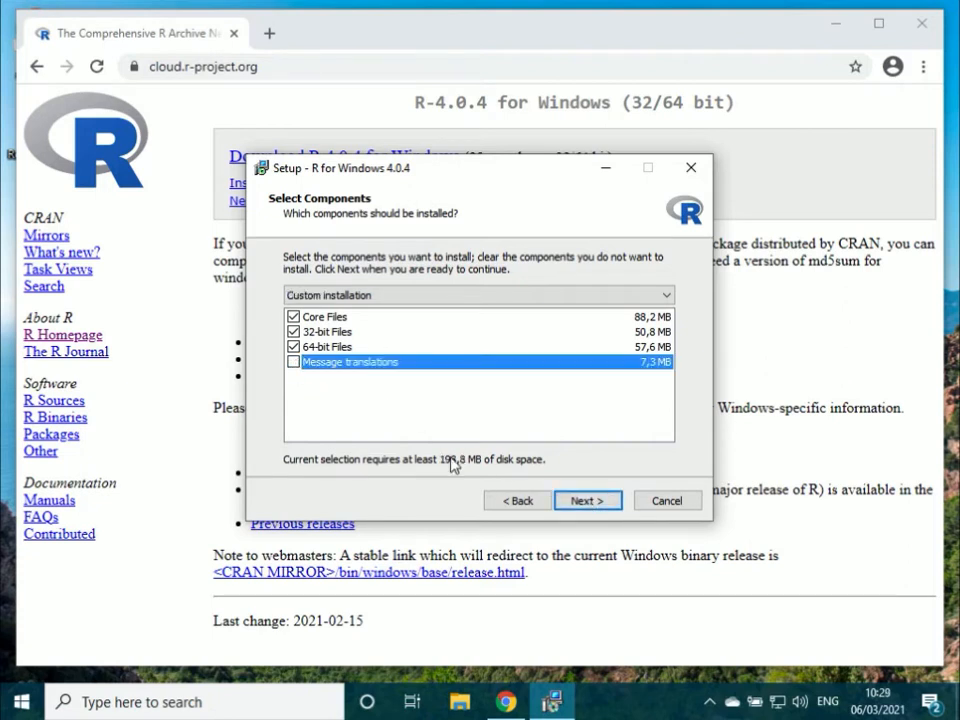
pyautogui.click(588, 500)
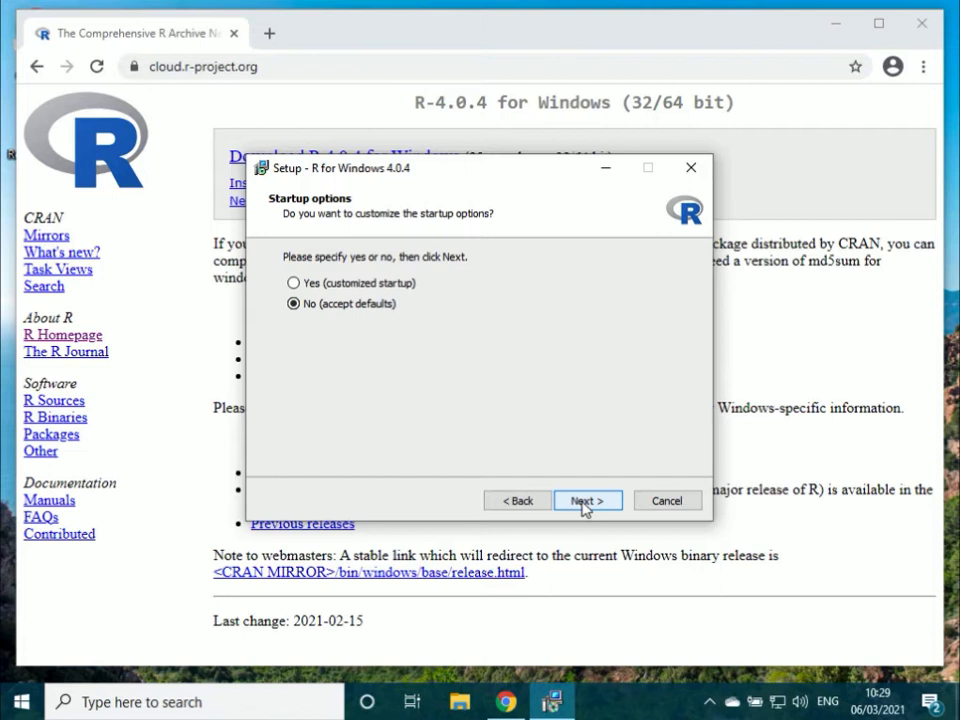
pyautogui.click(588, 500)
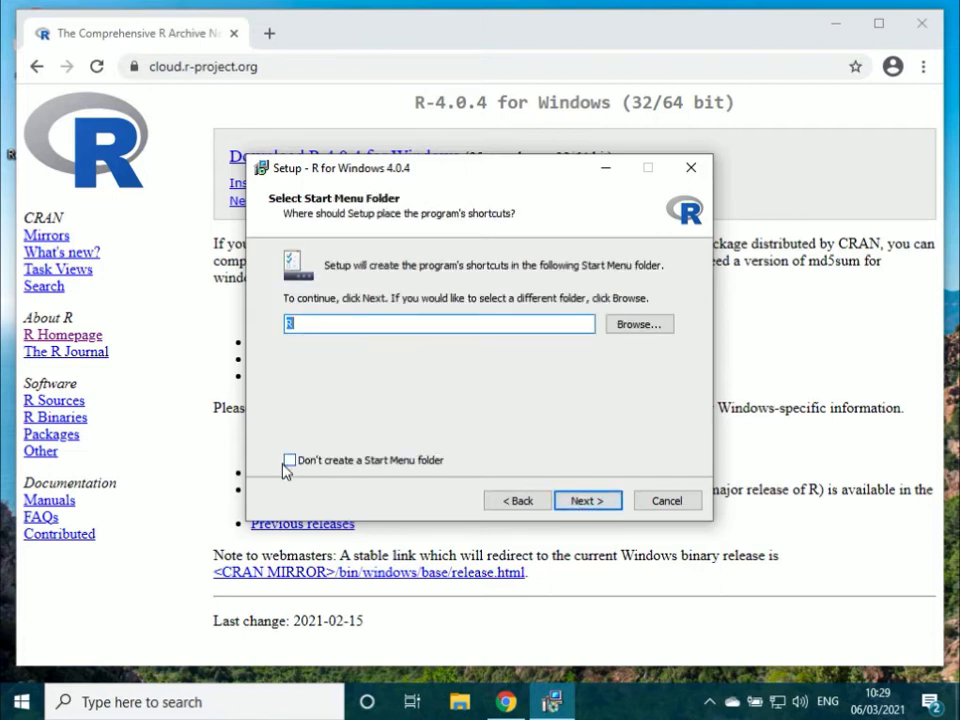
# Skip creating a Start Menu folder and begin installing with default additional tasks
pyautogui.click(288, 460)
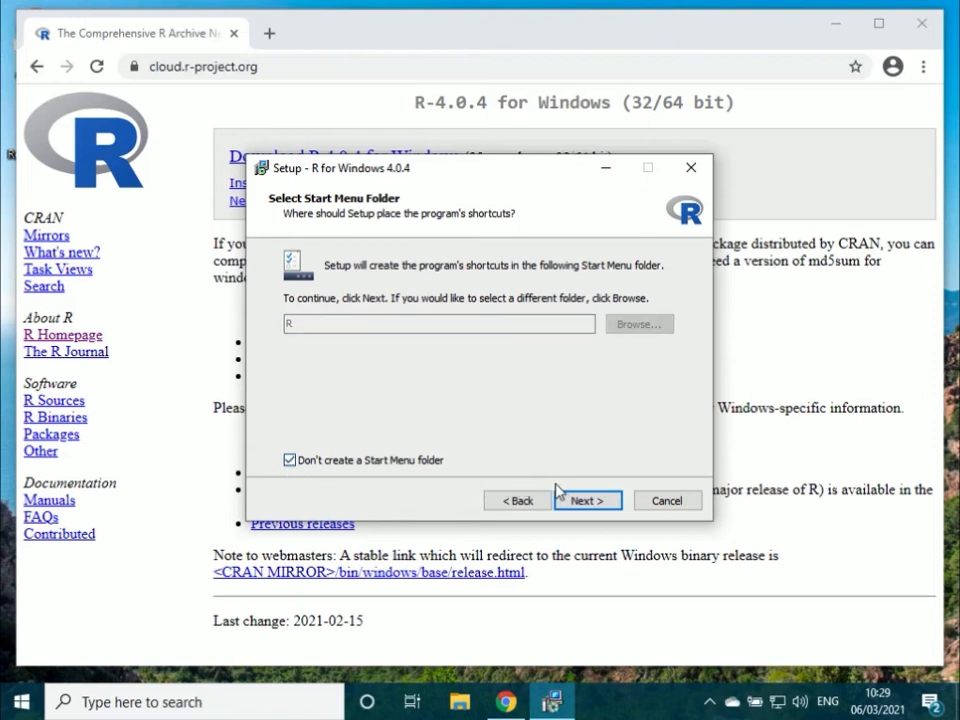
pyautogui.click(586, 500)
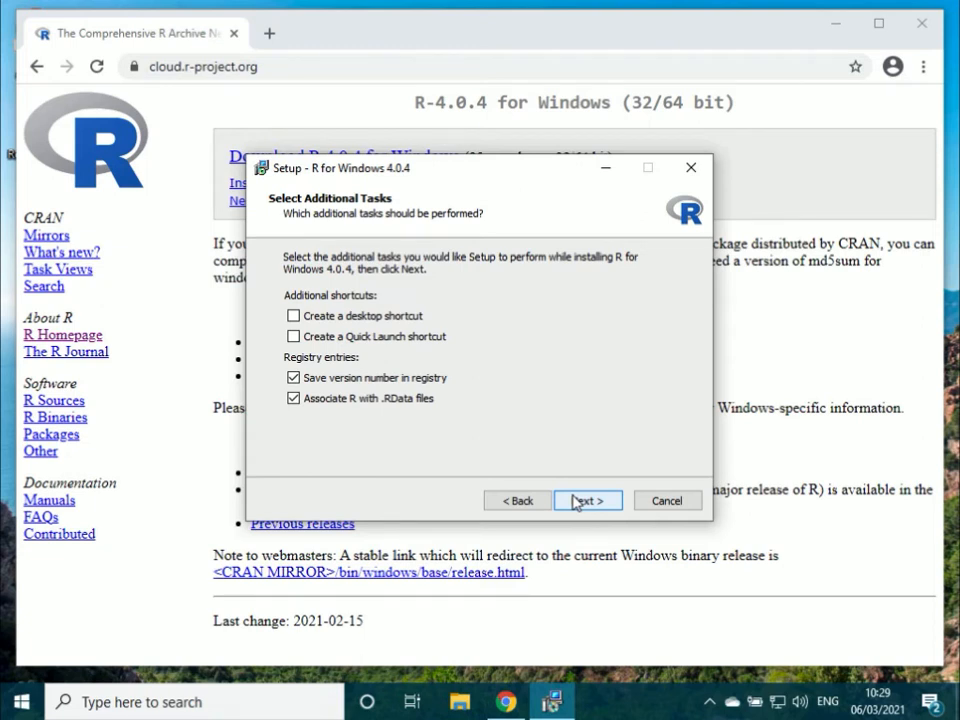
pyautogui.click(588, 500)
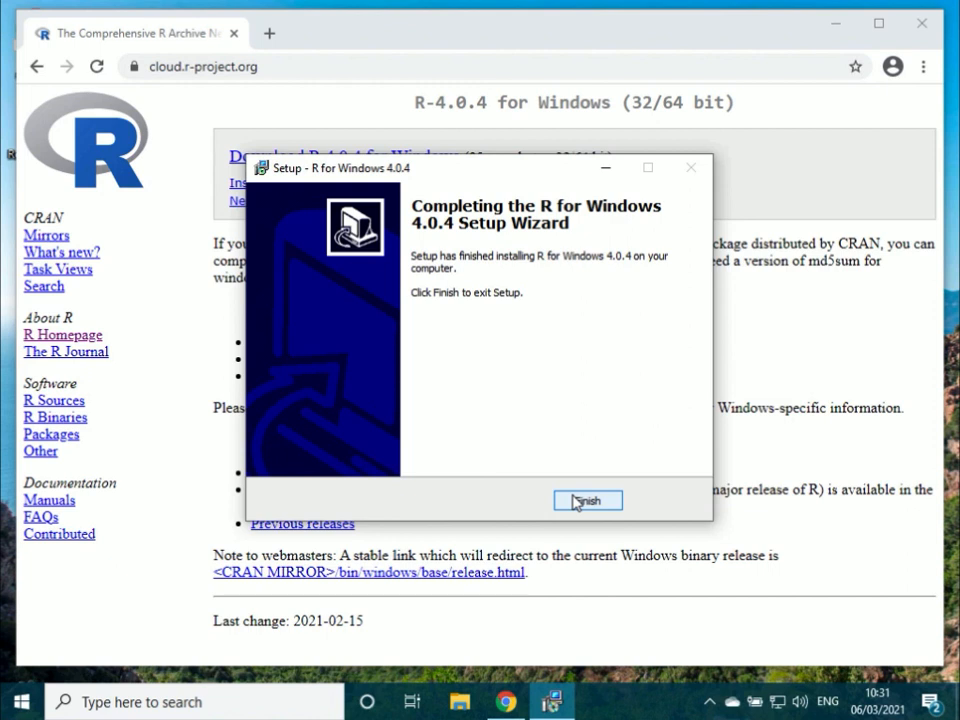
# Finish the completed R 4.0.4 setup wizard
pyautogui.click(588, 500)
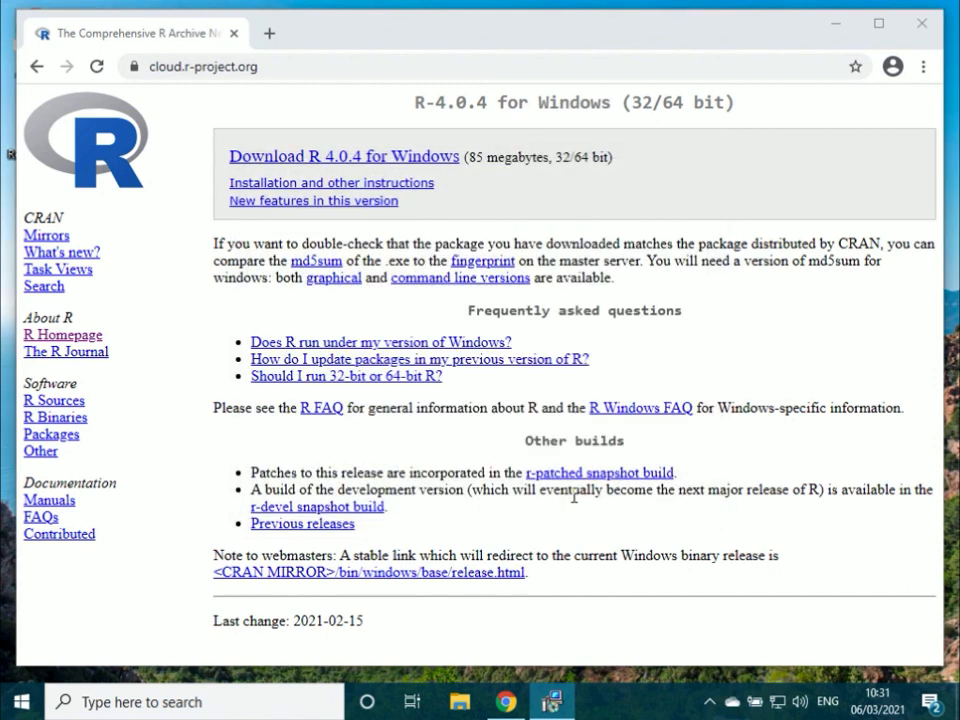